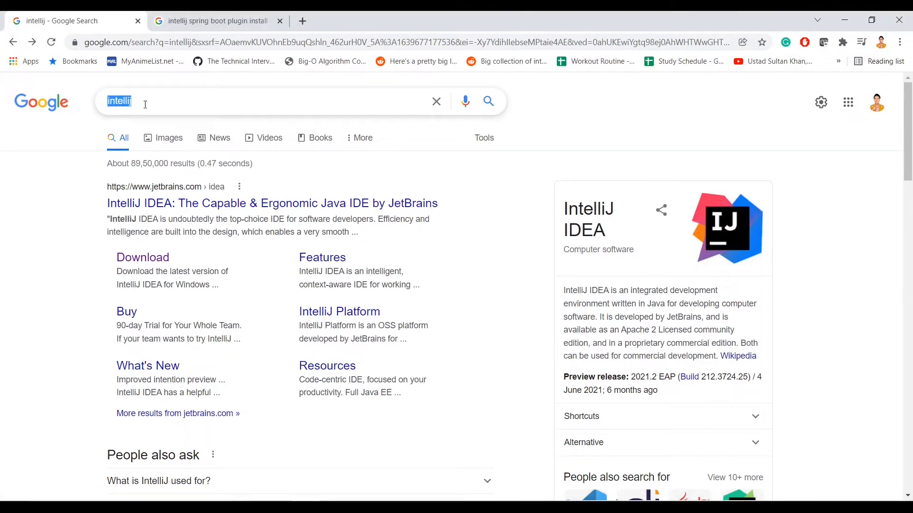
mouse_move(142, 257)
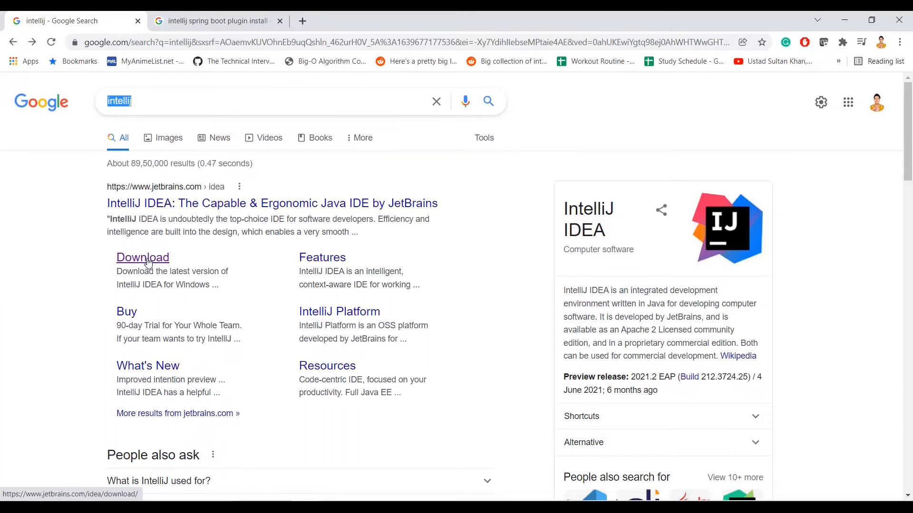
- Open the JetBrains IntelliJ IDEA download page from the Google results for intellij
left_click(143, 257)
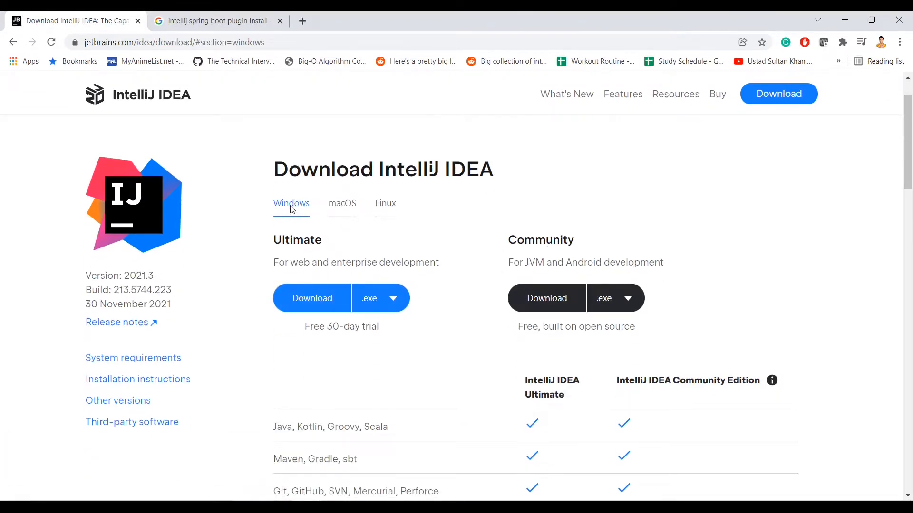
mouse_move(342, 204)
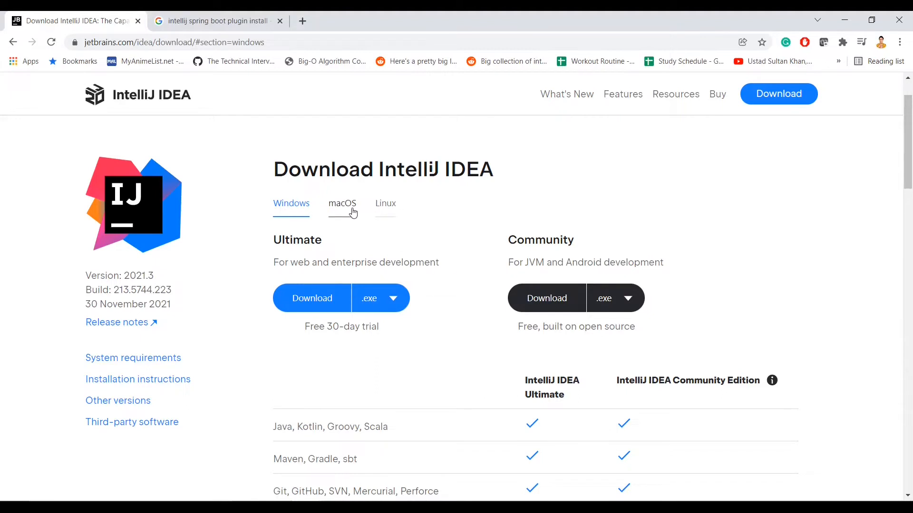
- Review the Ultimate vs Community edition comparison table on the Windows downloads
left_click(384, 203)
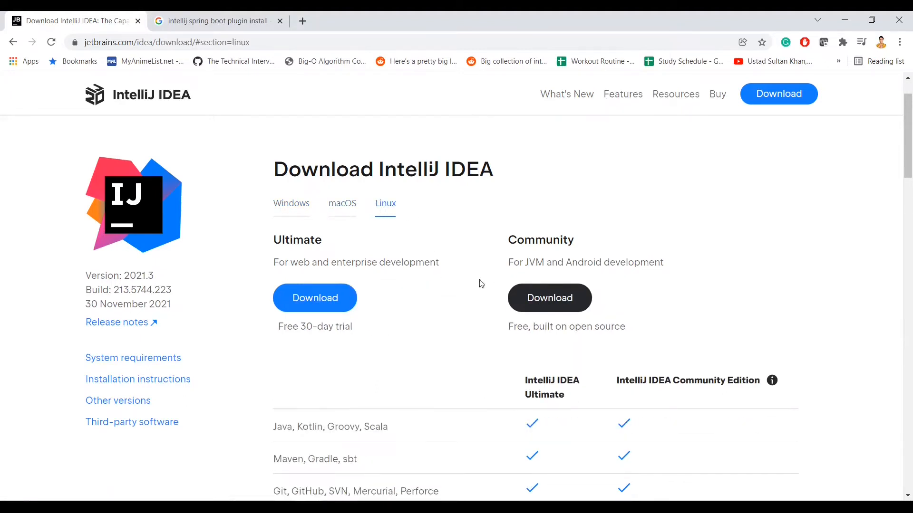
left_click(291, 202)
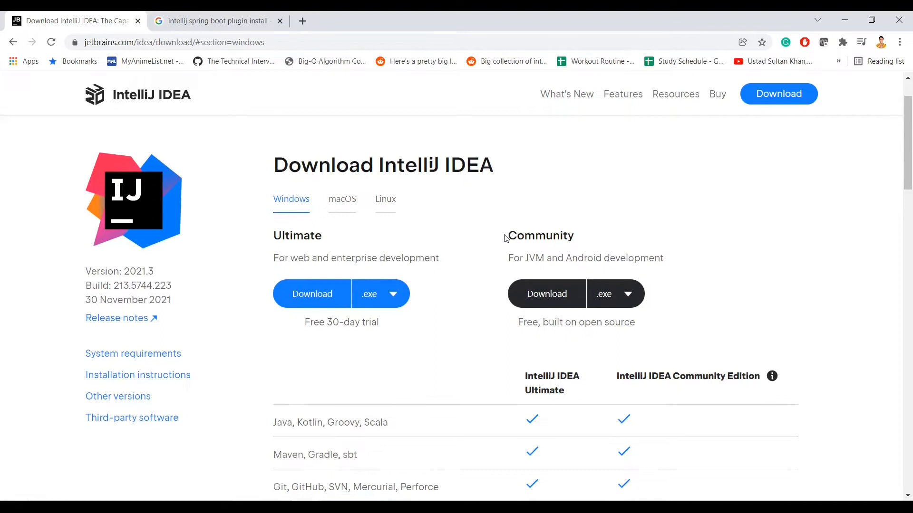
scroll("down", 3)
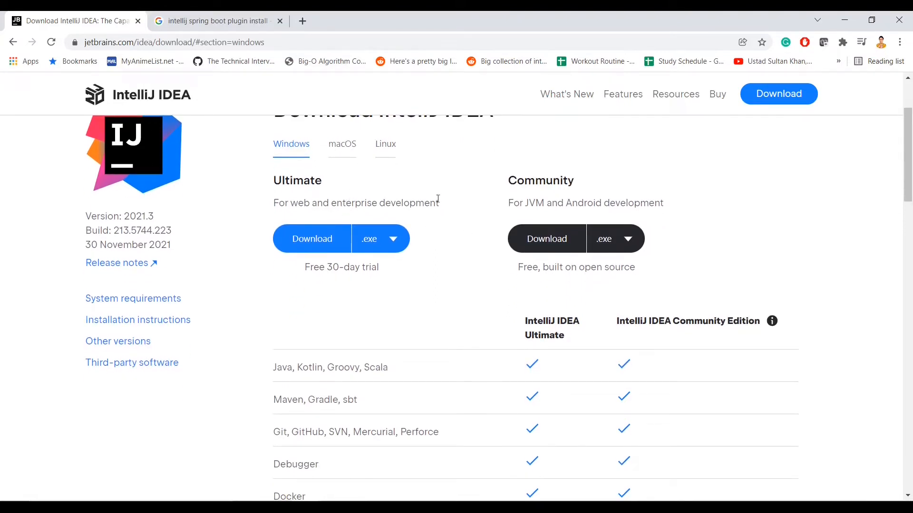
mouse_move(536, 215)
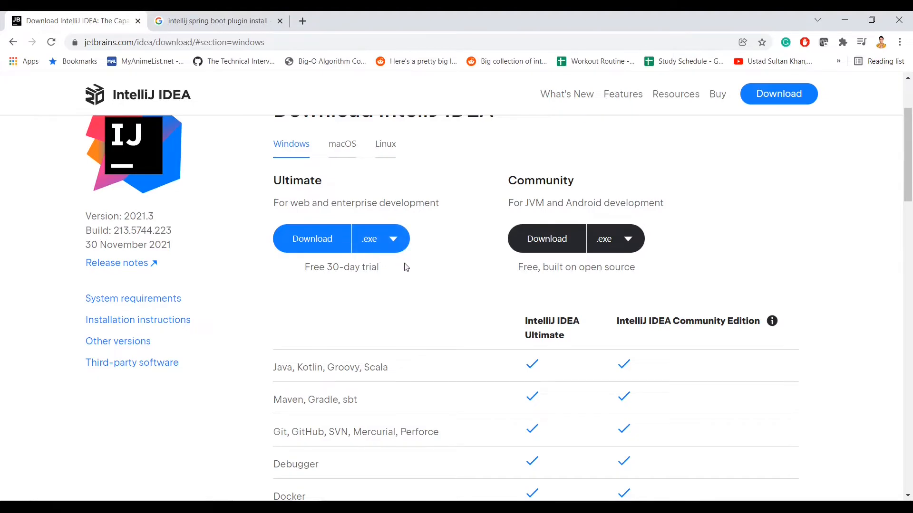
scroll("down", 3)
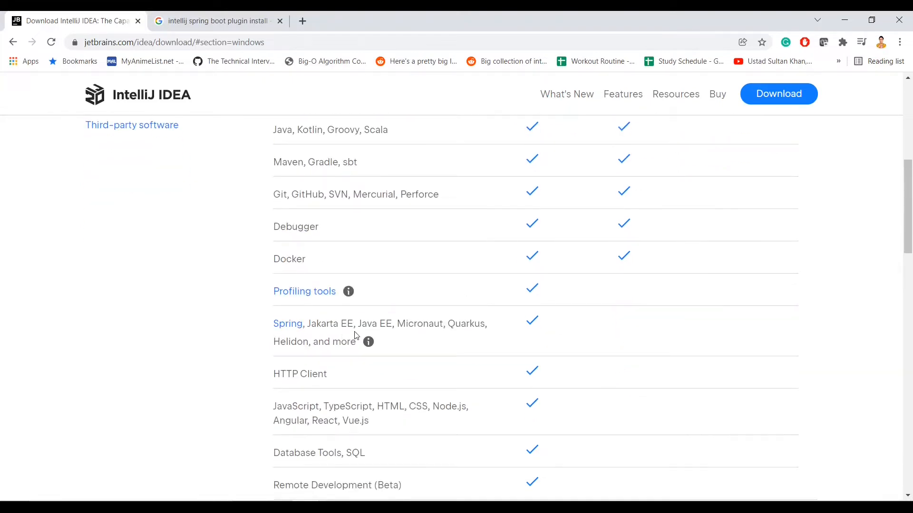
mouse_move(368, 342)
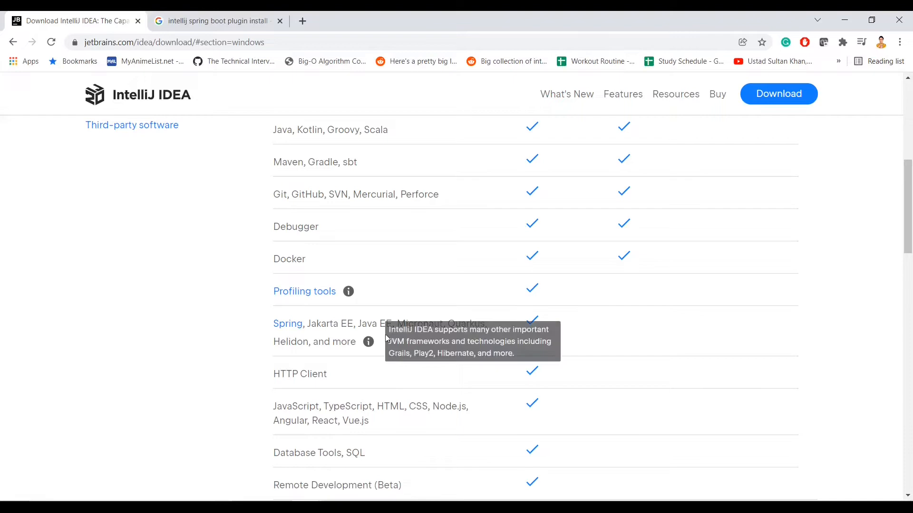
scroll("up", 3)
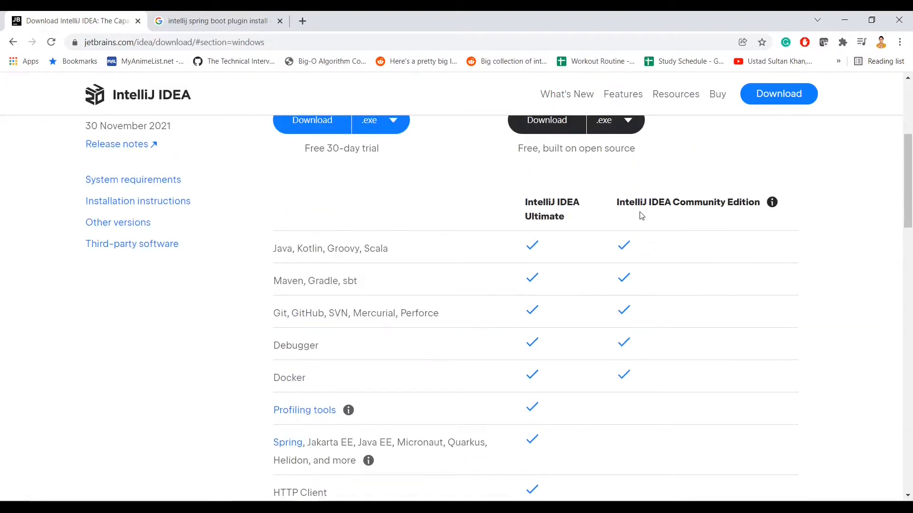
scroll("down", 3)
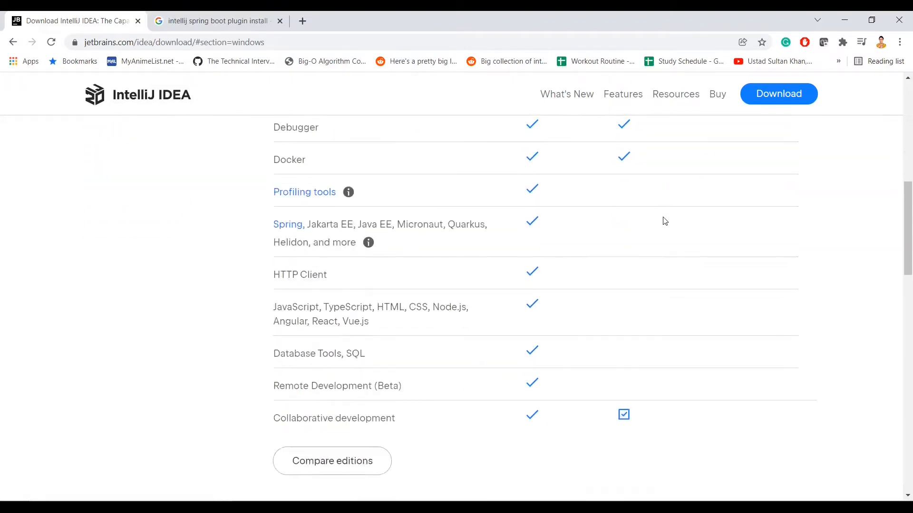
scroll("up", 3)
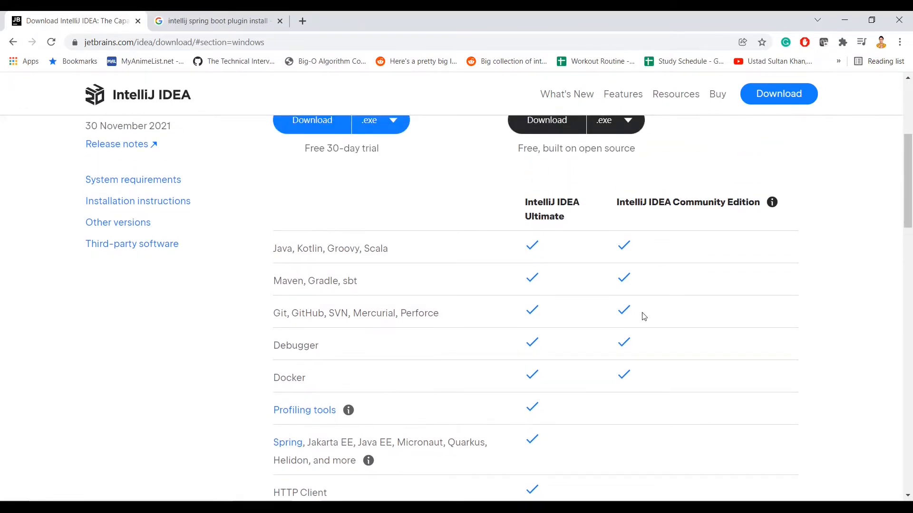
scroll("up", 3)
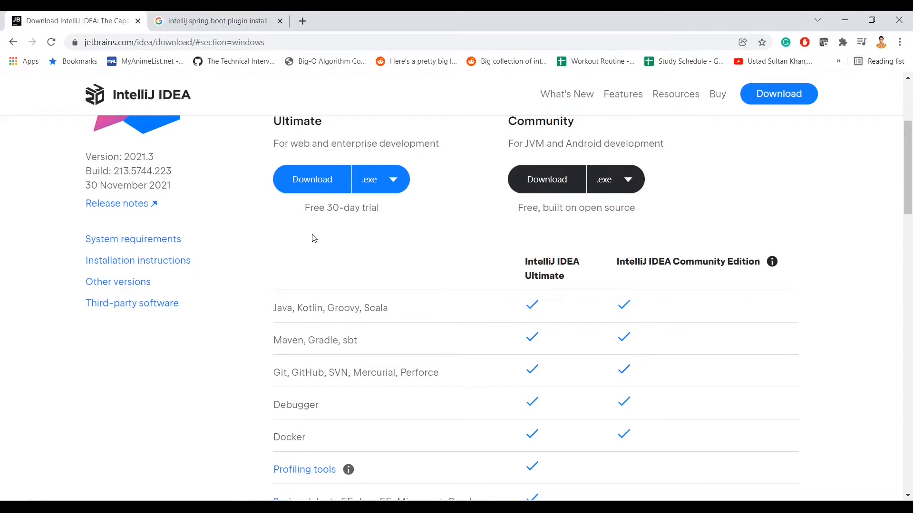
mouse_move(623, 228)
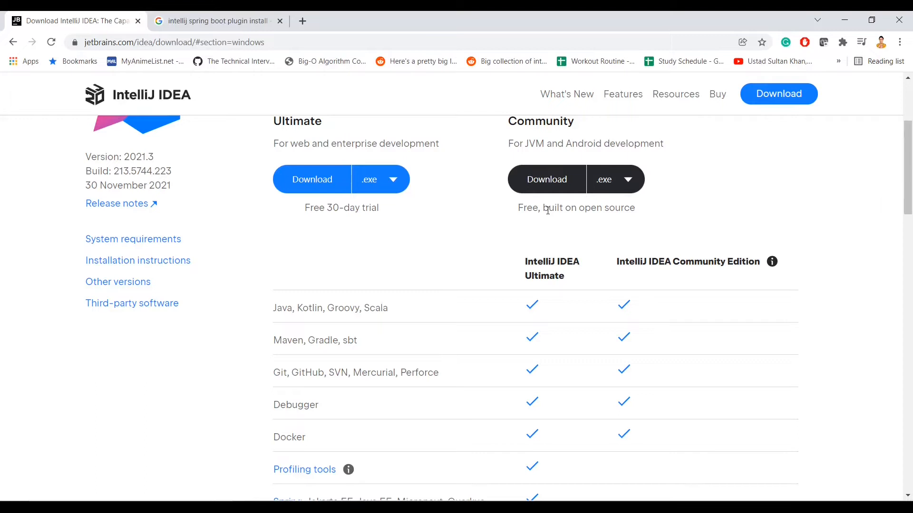
- Start downloading the free Community edition for Windows
left_click(546, 179)
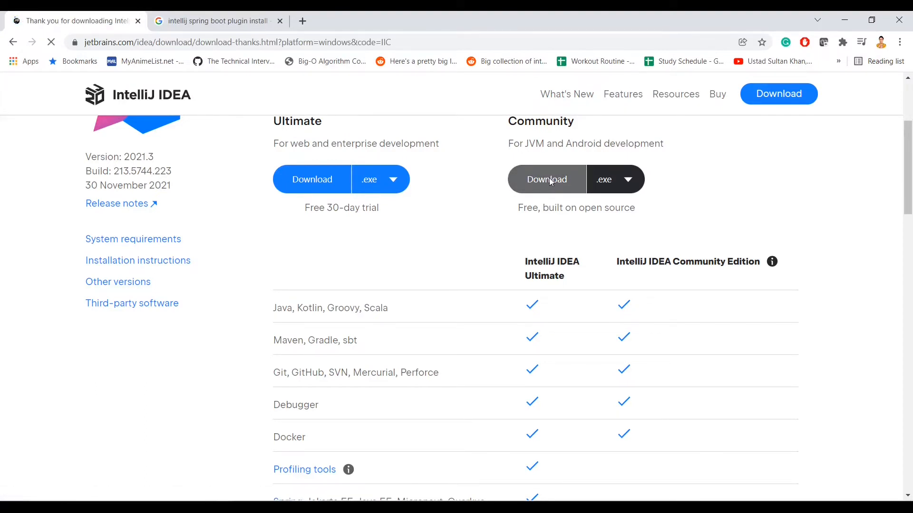
- Run the Community Edition installer with the default folder and options and install it
left_click(546, 179)
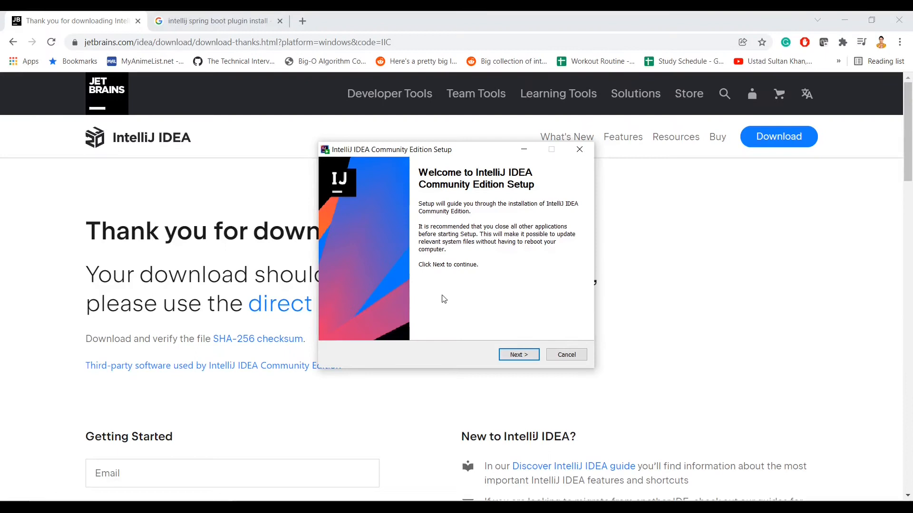
mouse_move(477, 291)
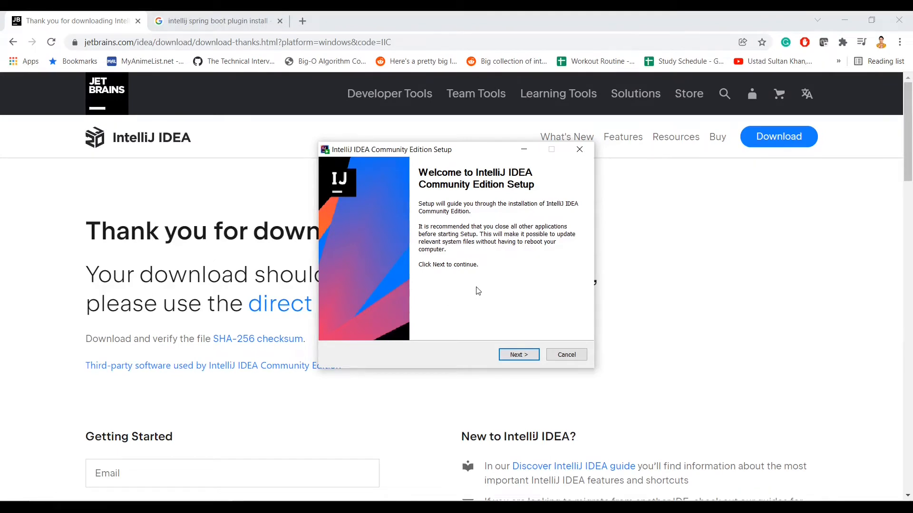
left_click(517, 355)
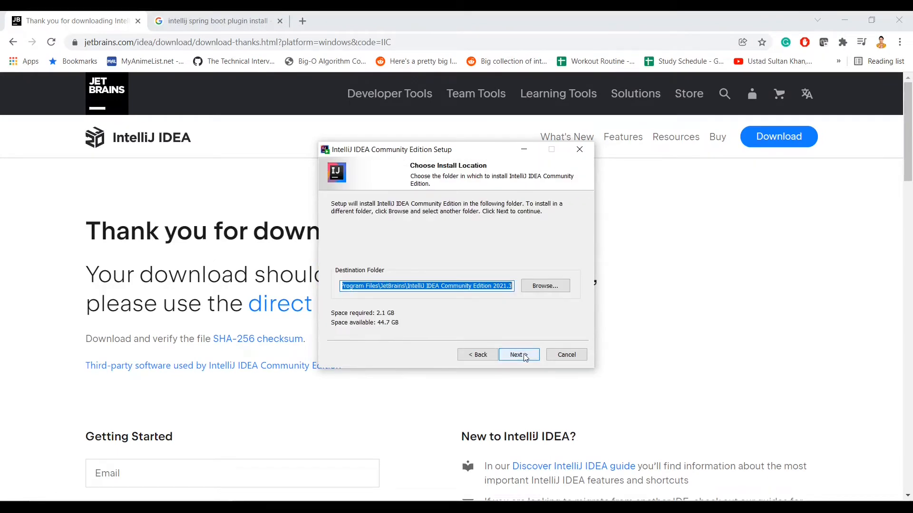
left_click(518, 354)
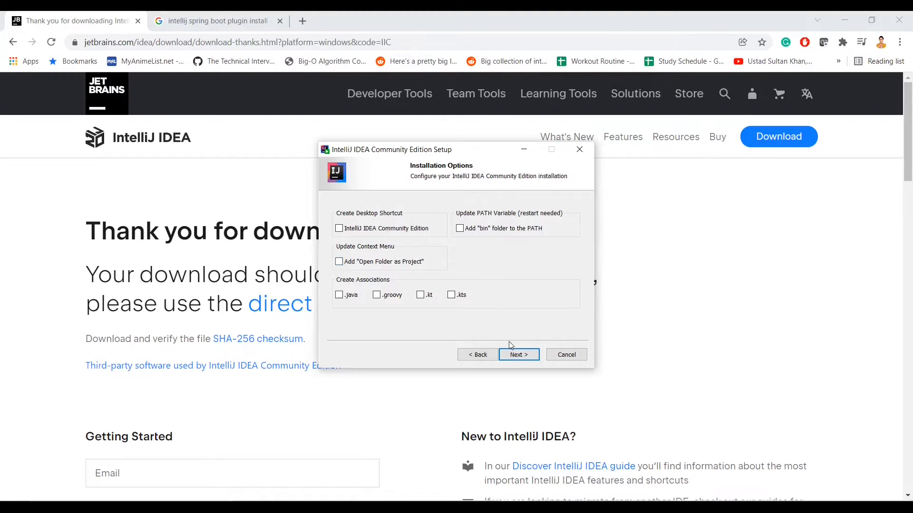
left_click(516, 355)
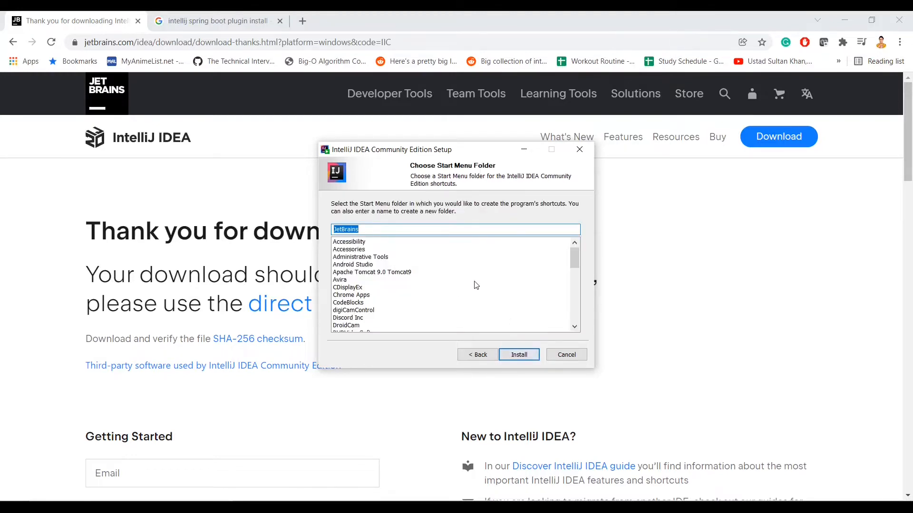
mouse_move(440, 250)
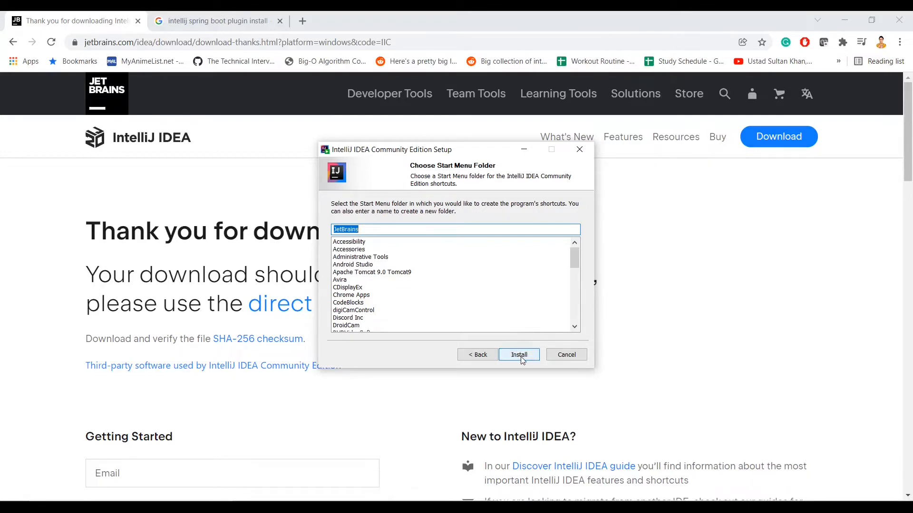
left_click(518, 354)
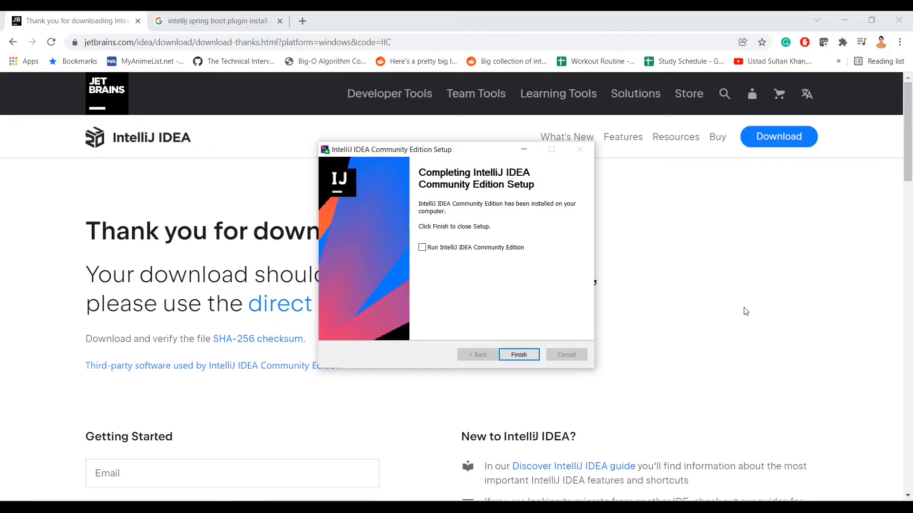
mouse_move(428, 258)
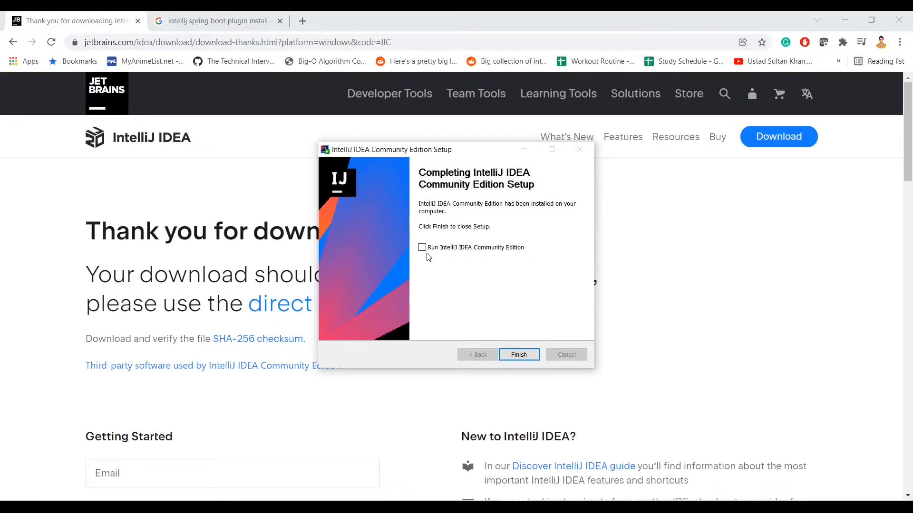
- Launch IntelliJ IDEA after setup and accept the Community Edition user agreement
left_click(517, 355)
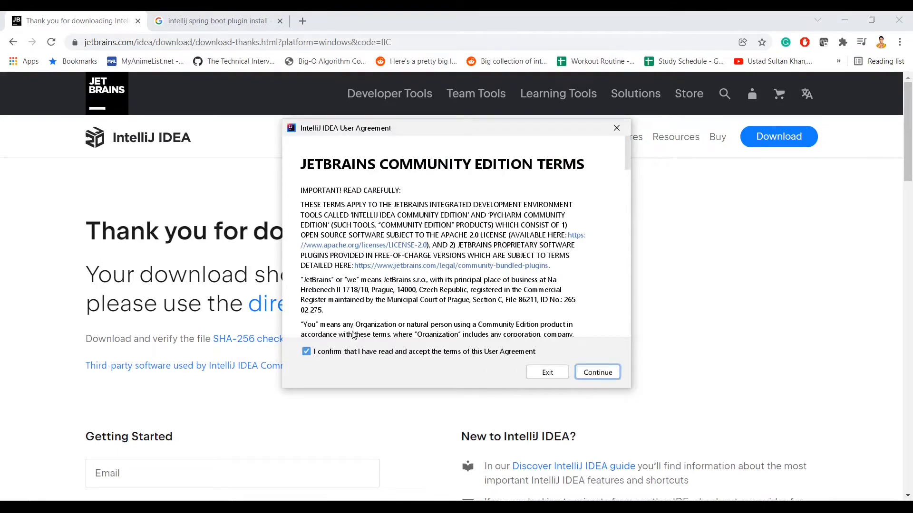
left_click(597, 372)
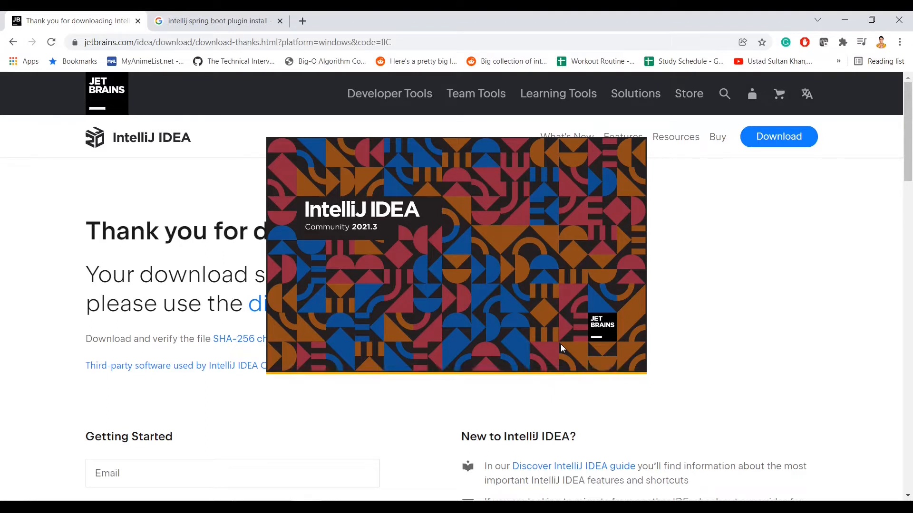
mouse_move(552, 216)
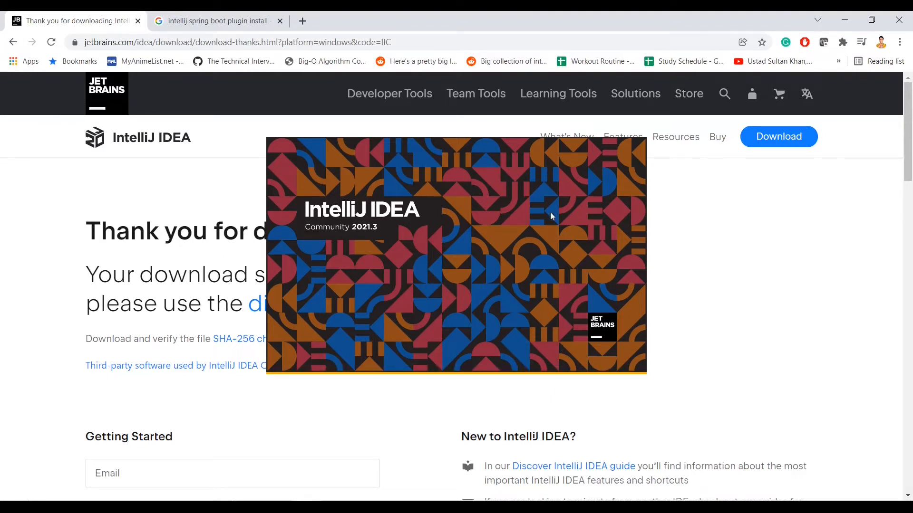
mouse_move(439, 239)
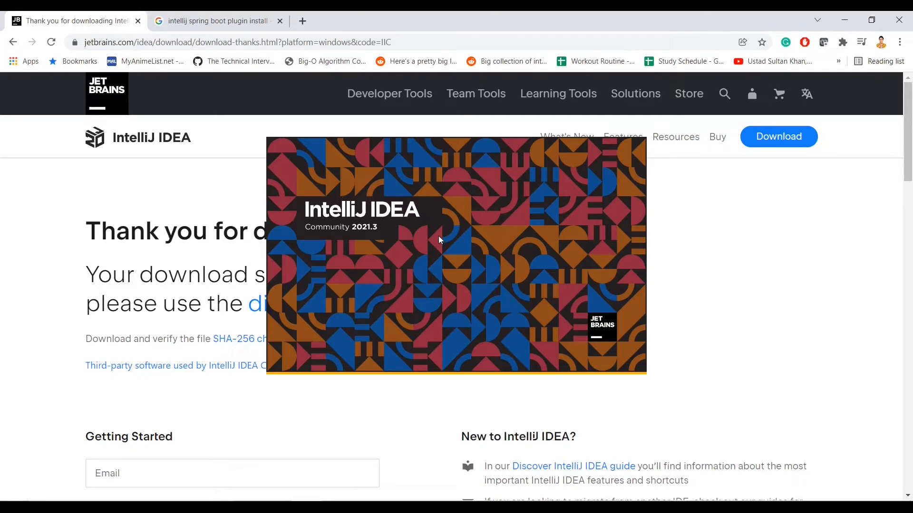
mouse_move(309, 263)
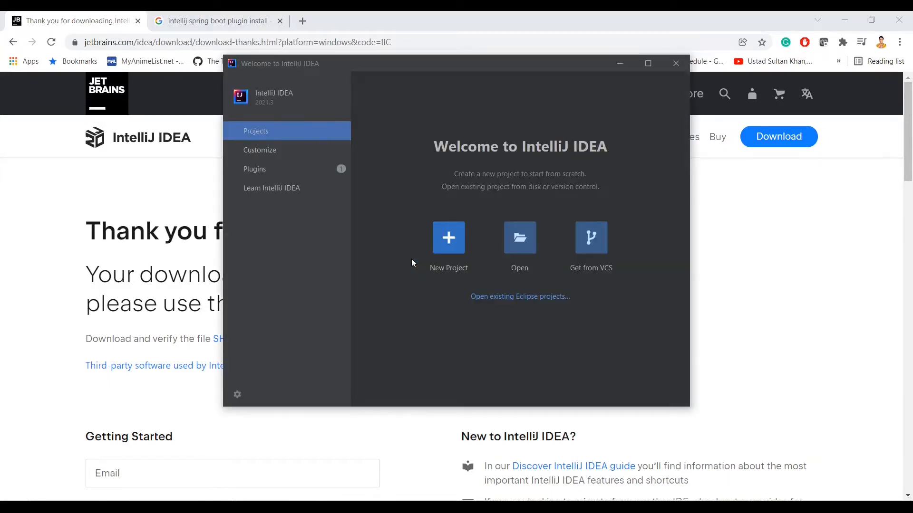
- Maximize the Welcome to IntelliJ IDEA window and begin a New Project
left_click(646, 62)
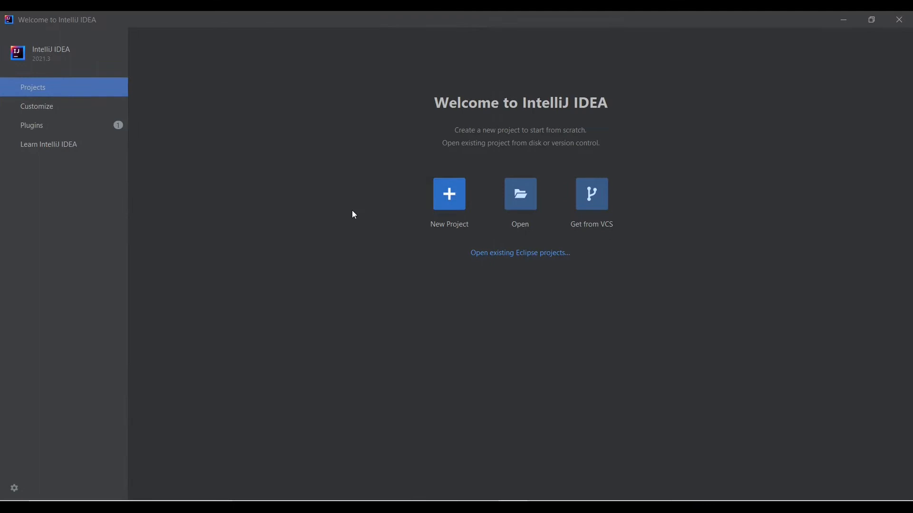
mouse_move(479, 251)
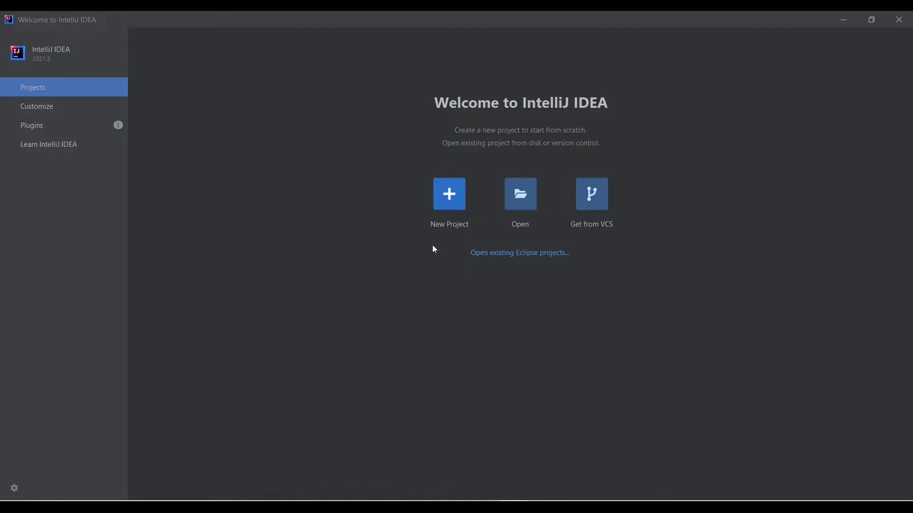
mouse_move(263, 179)
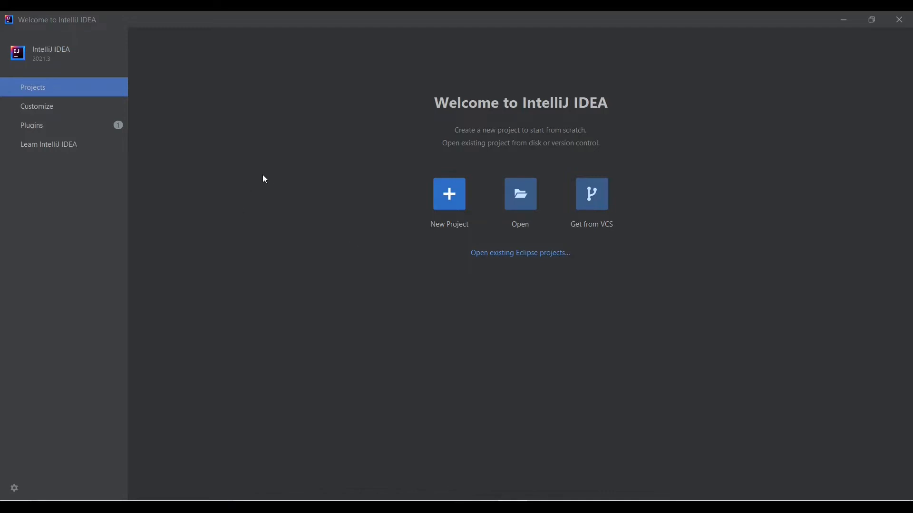
mouse_move(462, 197)
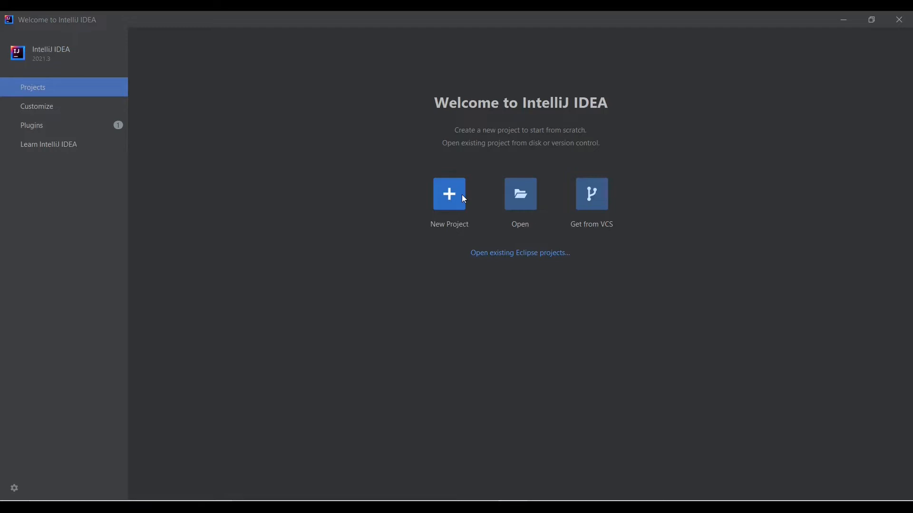
left_click(519, 252)
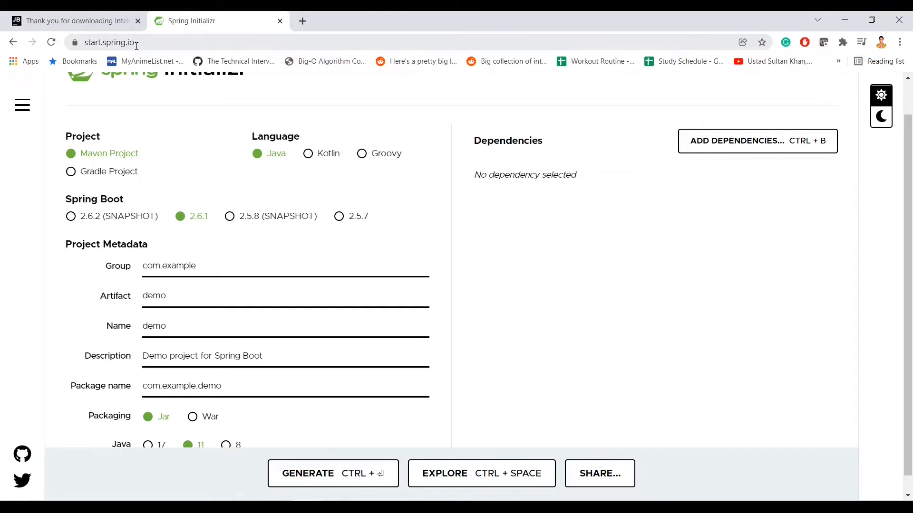
mouse_move(558, 275)
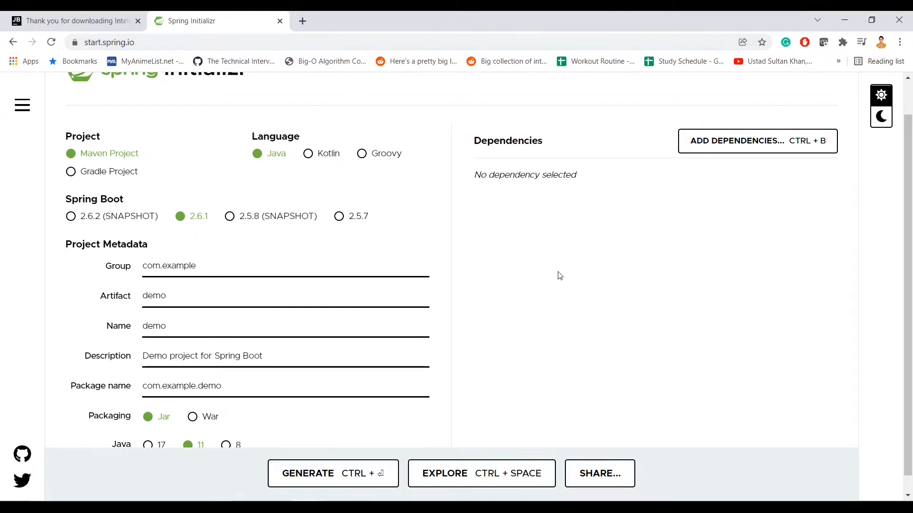
- Add Spring Web and Spring Boot Actuator as dependencies of the Maven demo project
scroll("down", 3)
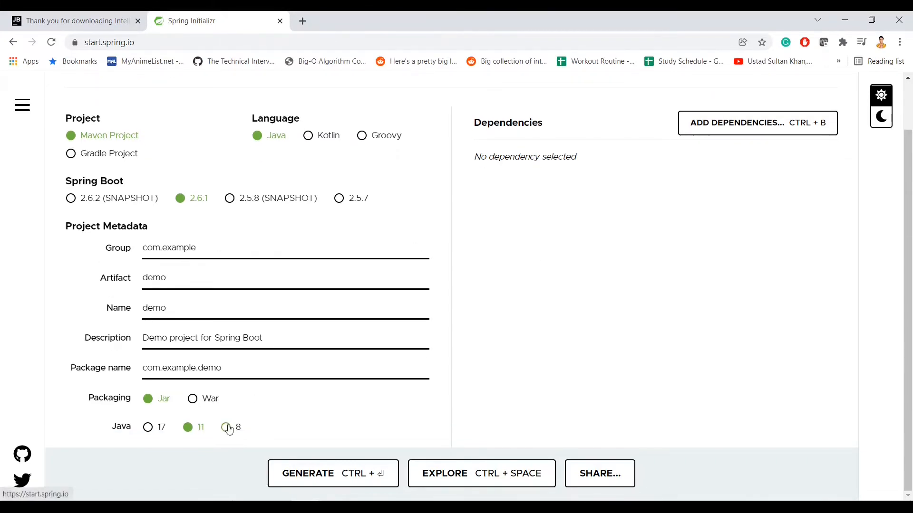
scroll("up", 3)
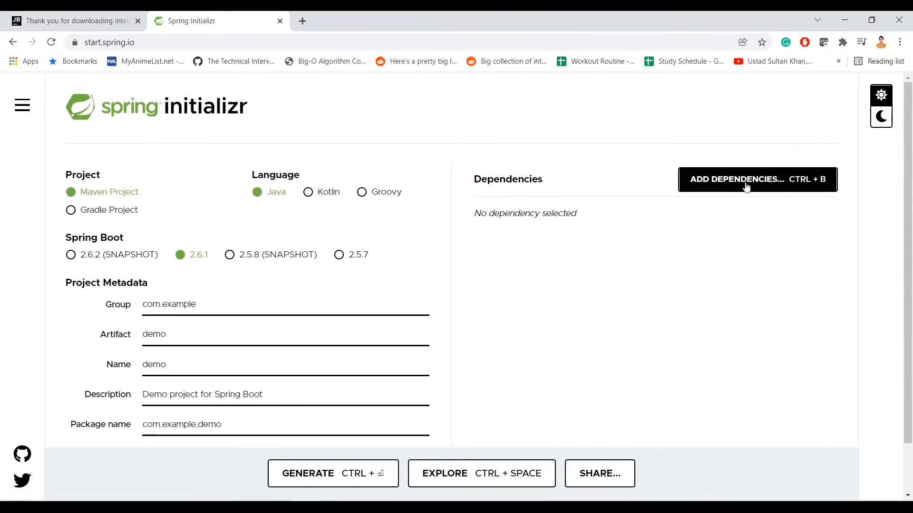
left_click(757, 179)
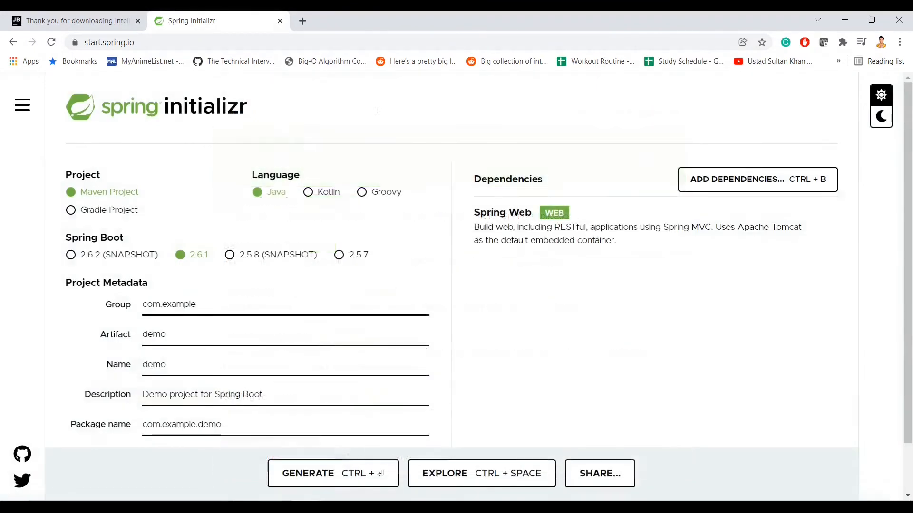
left_click(756, 179)
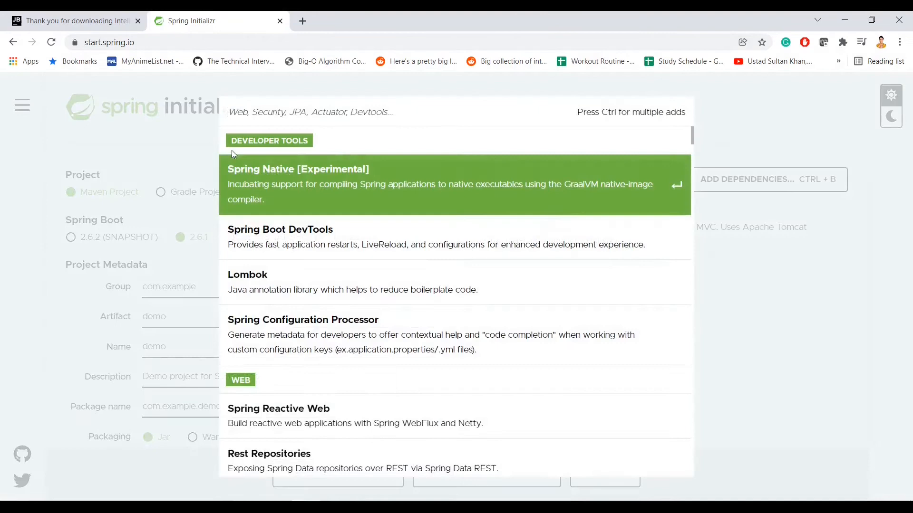
type("spring act")
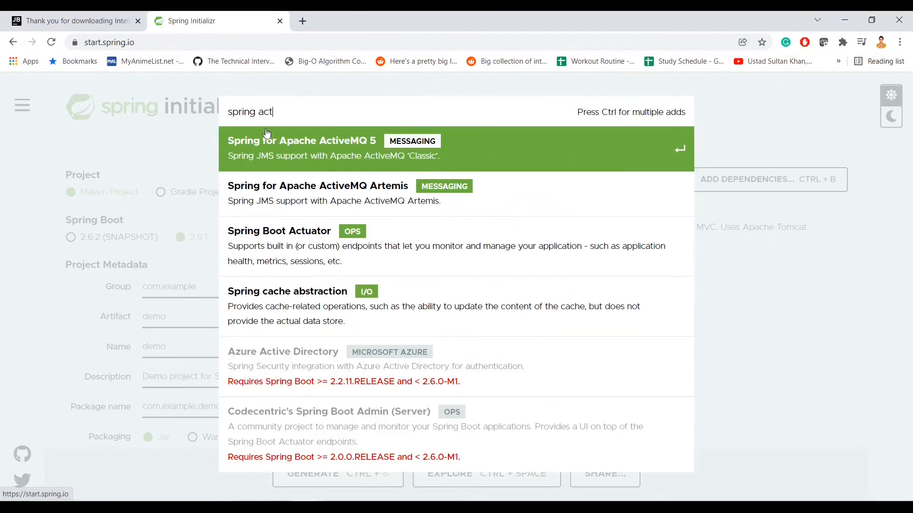
left_click(279, 231)
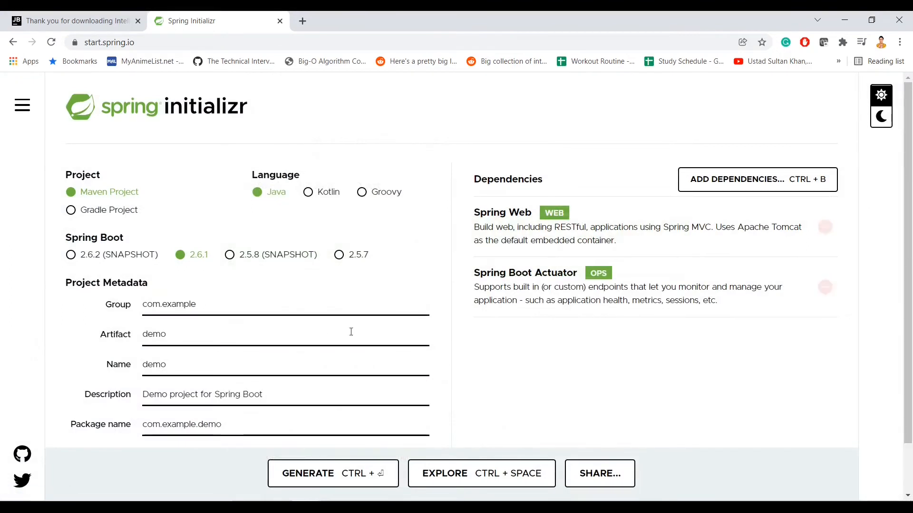
scroll("down", 3)
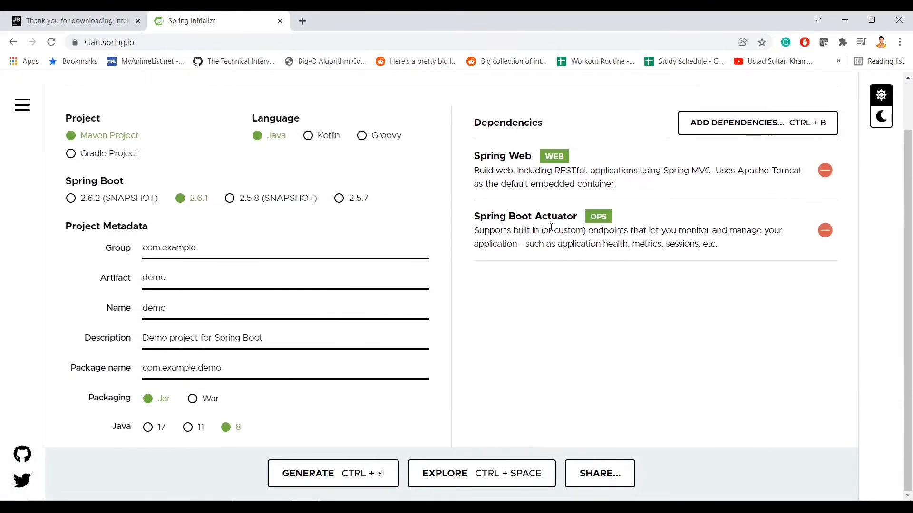
mouse_move(606, 337)
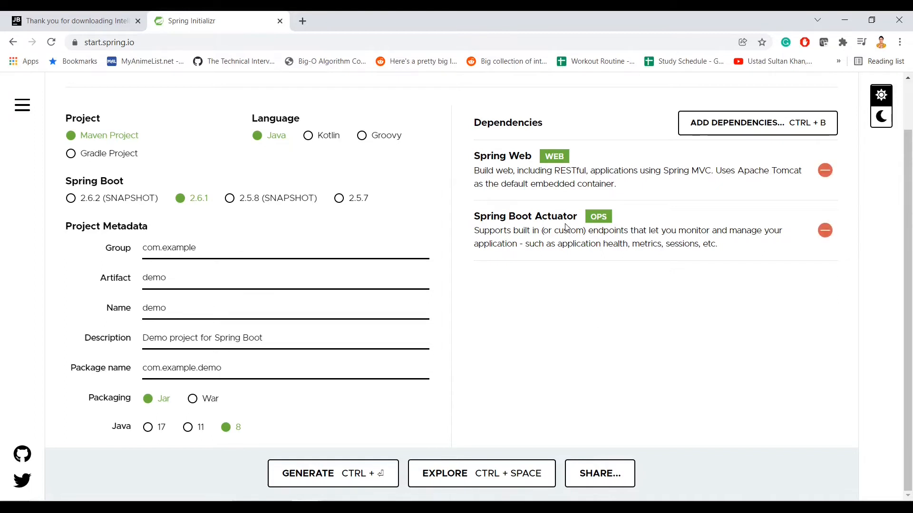
mouse_move(340, 462)
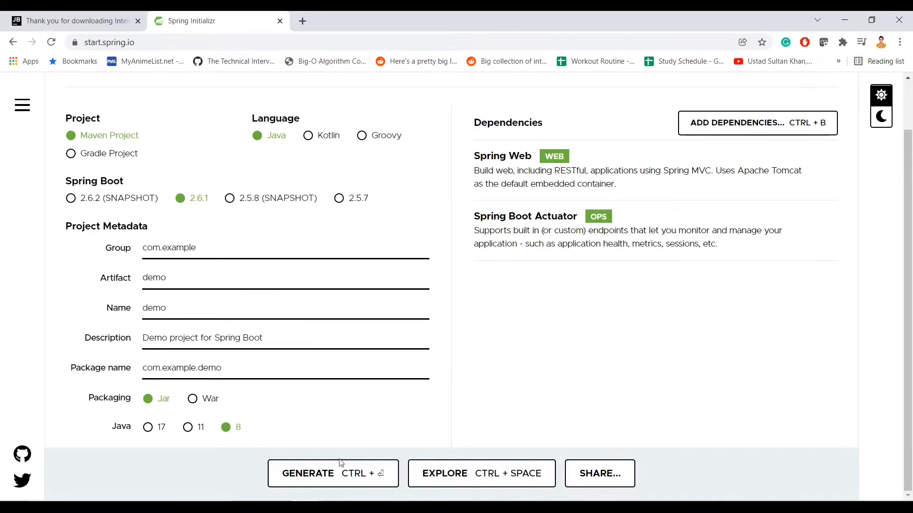
- Generate and download the demo project as demo.zip
left_click(332, 474)
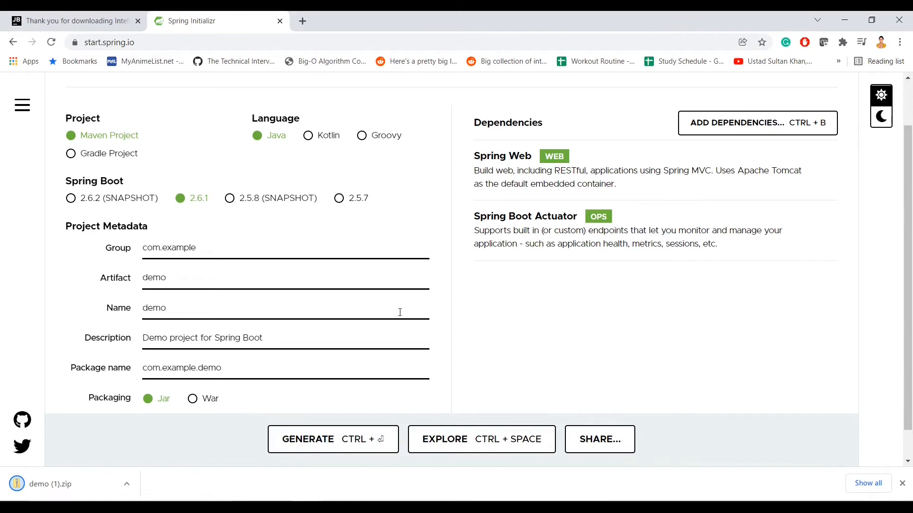
mouse_move(389, 444)
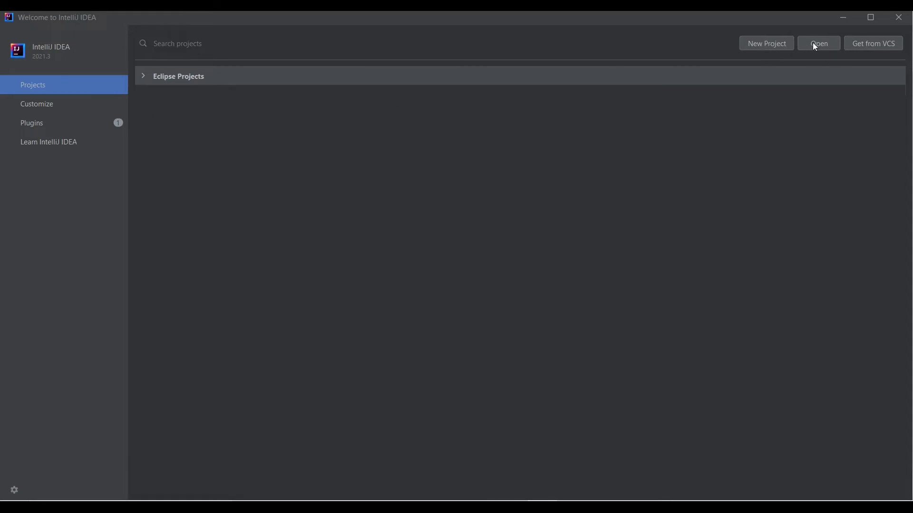
- Open the extracted demo\demo folder from disk as an IntelliJ project
left_click(818, 44)
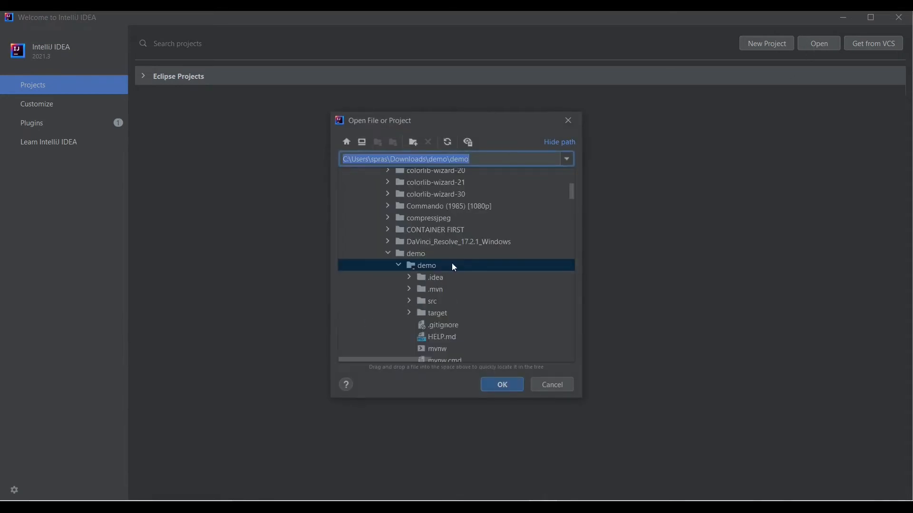
scroll("down", 3)
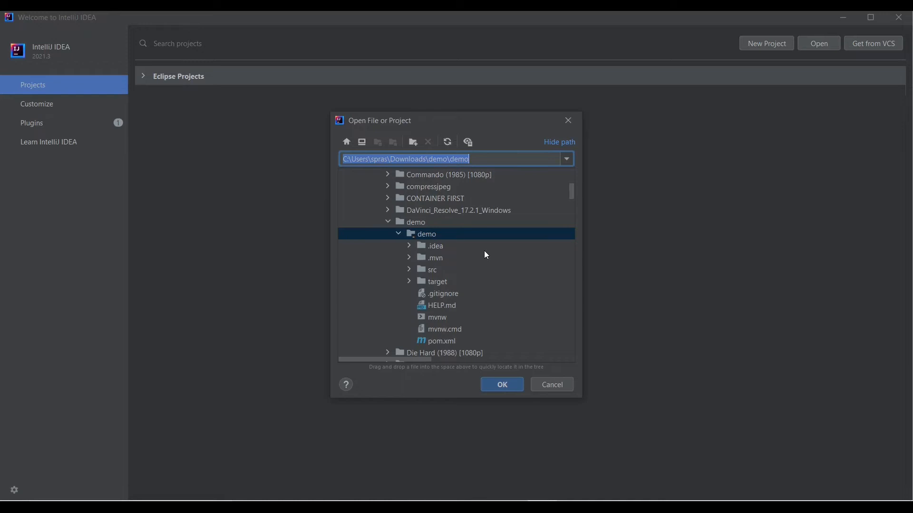
mouse_move(440, 243)
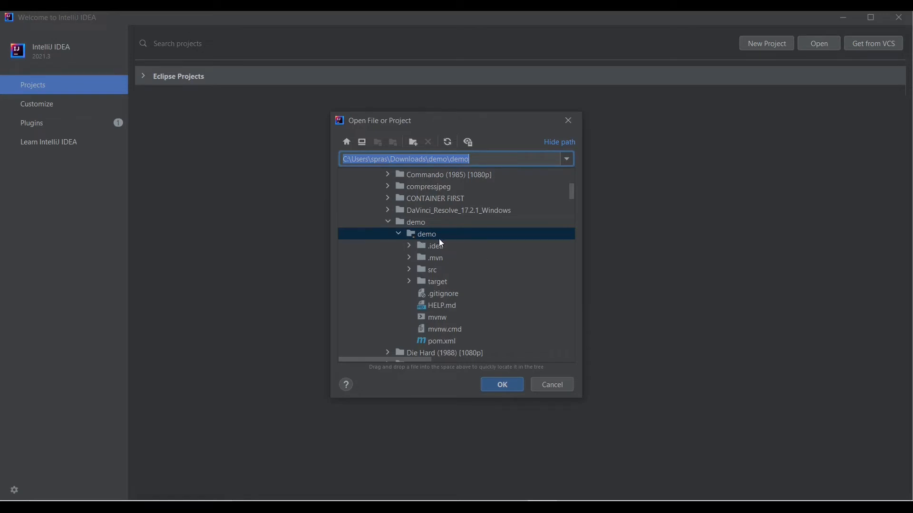
mouse_move(502, 384)
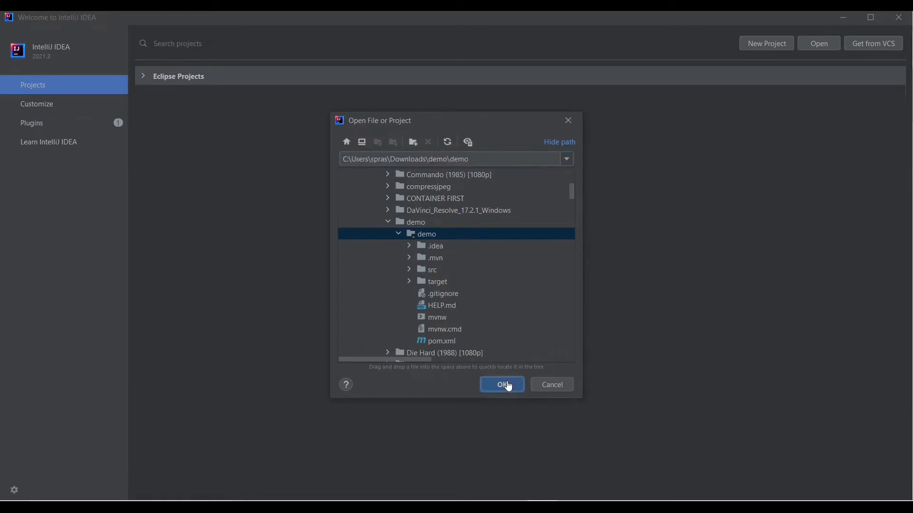
left_click(501, 384)
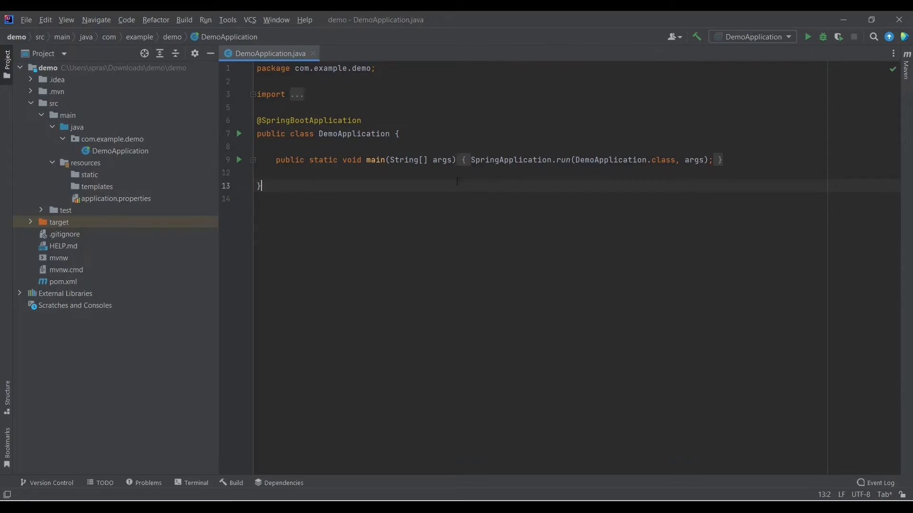
mouse_move(800, 443)
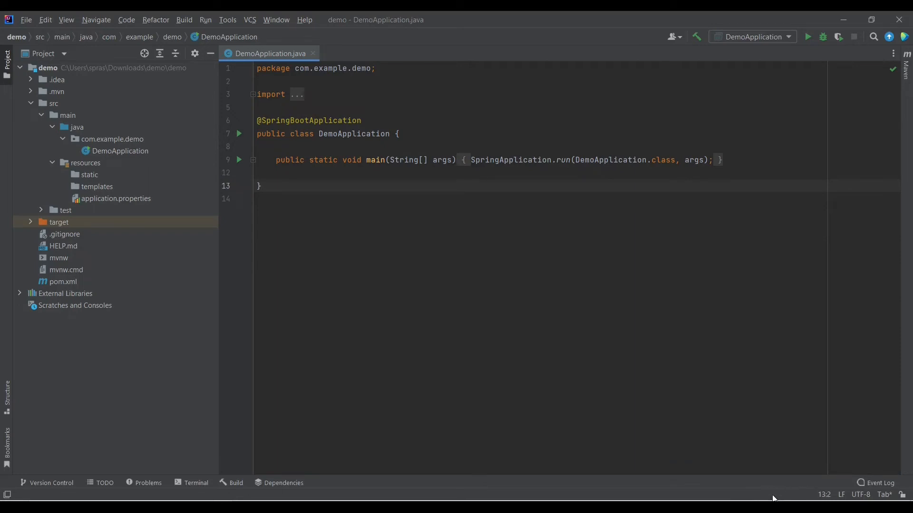
mouse_move(291, 243)
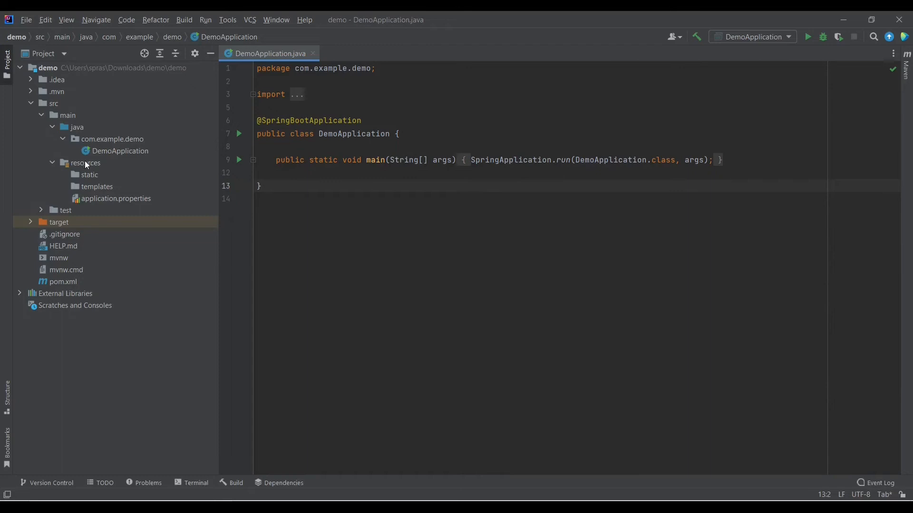
- Delete spring.port=8081 from application.properties, leaving it empty, and return to DemoApplication.java
left_click(120, 150)
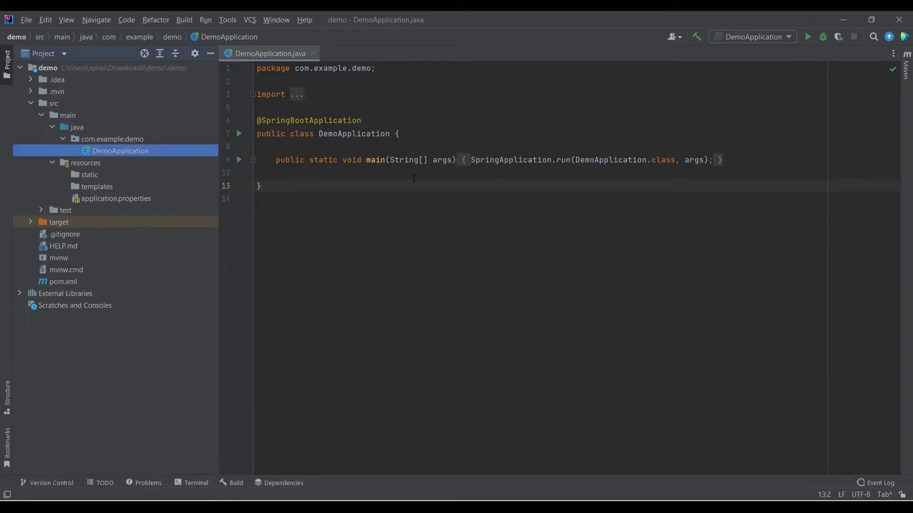
double_click(116, 199)
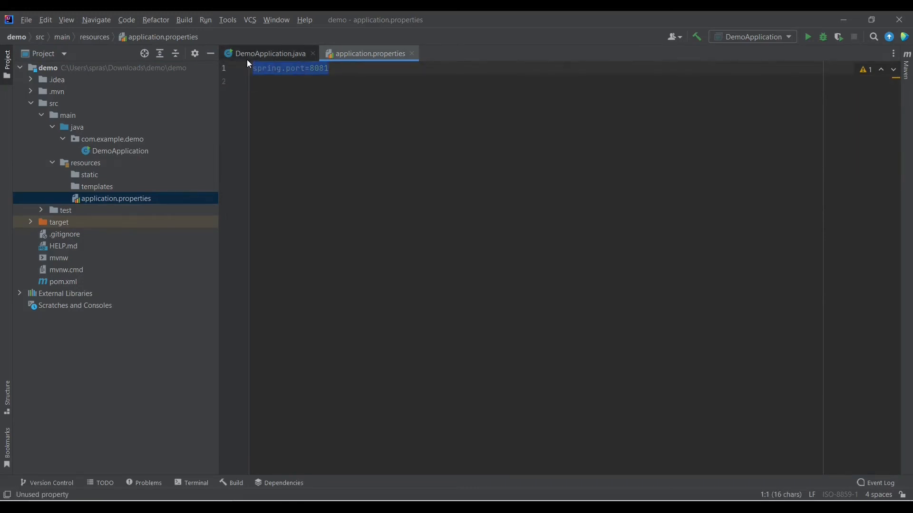
key("Delete")
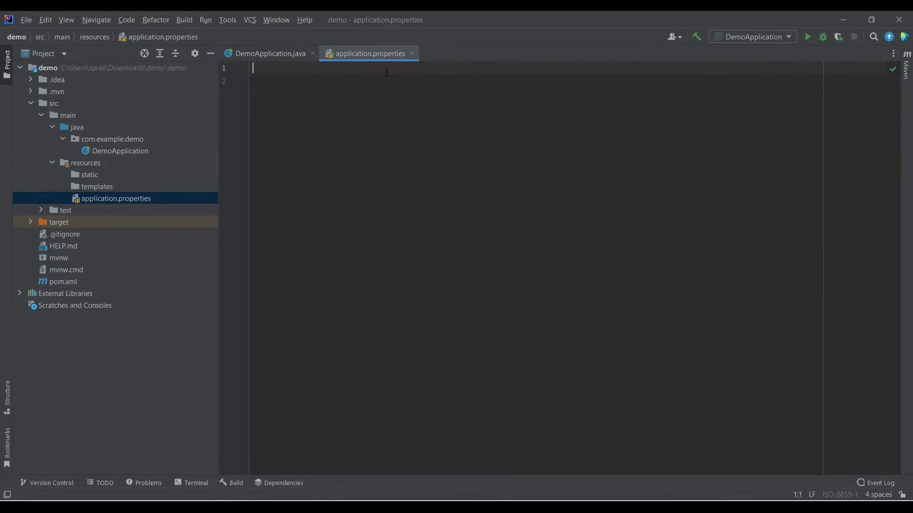
left_click(269, 54)
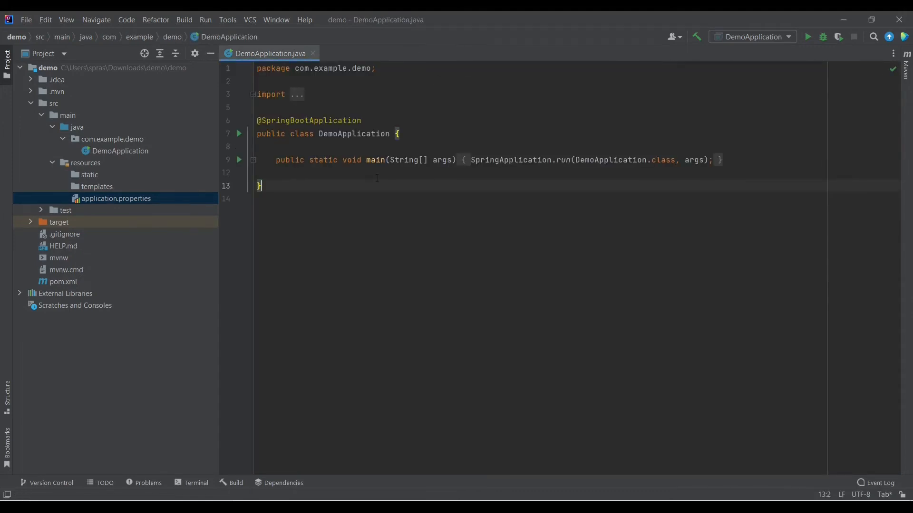
right_click(259, 185)
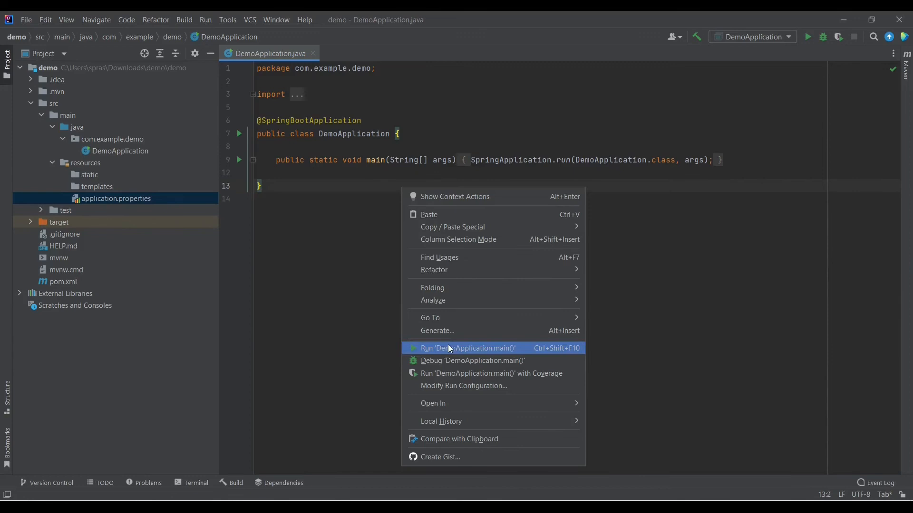
- Run DemoApplication.main() and confirm Tomcat started on port 8080 in the Run console
left_click(467, 347)
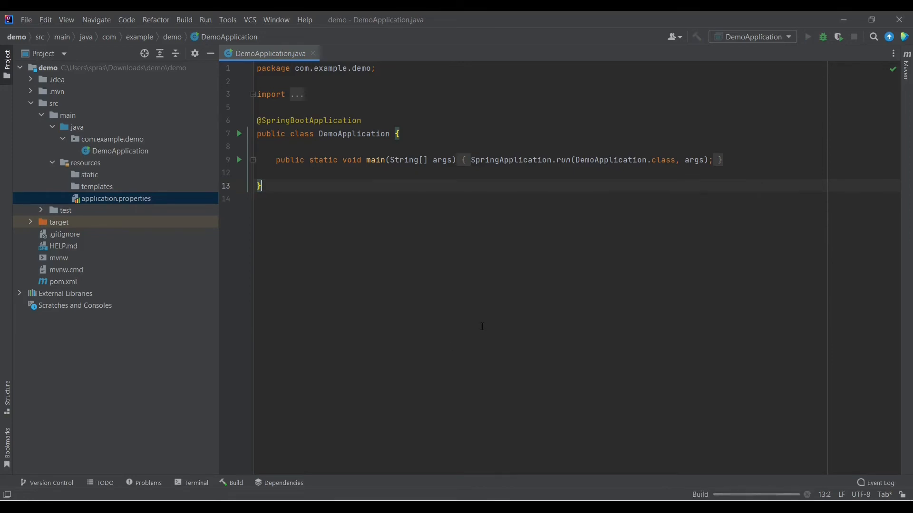
mouse_move(757, 494)
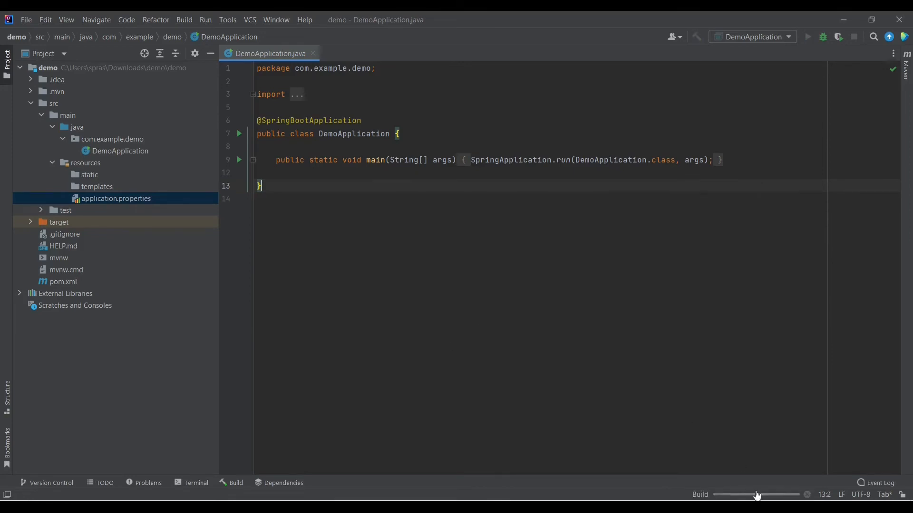
left_click(756, 495)
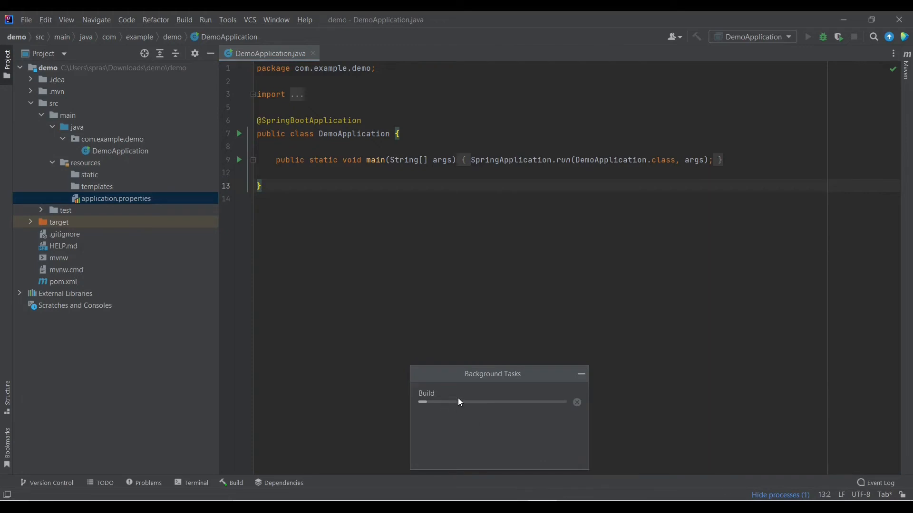
left_click(807, 37)
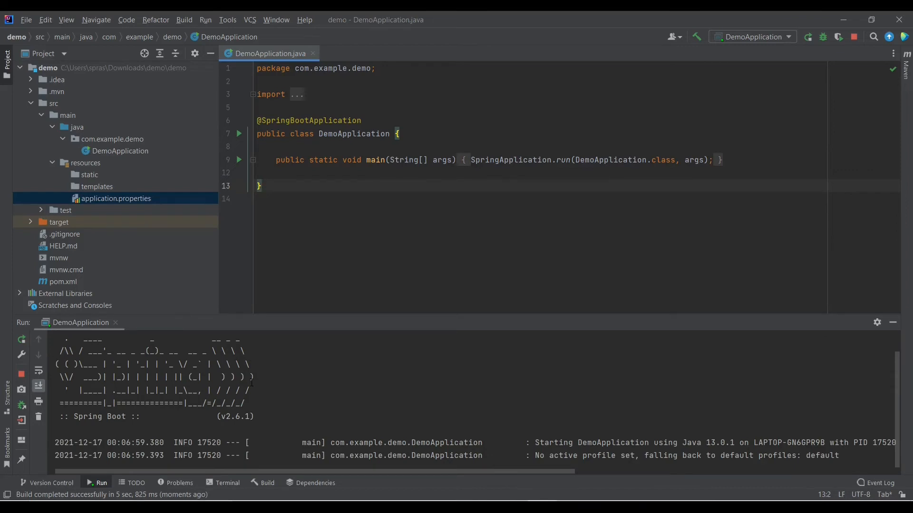
left_click(39, 387)
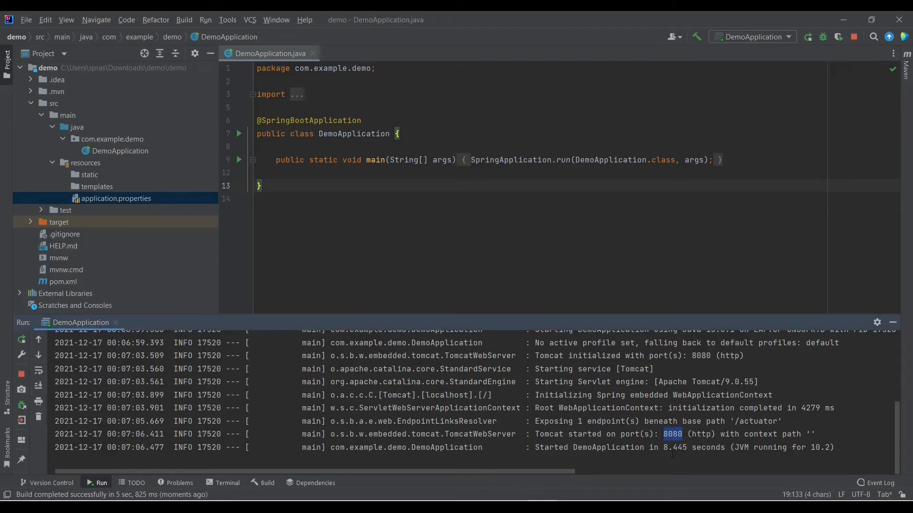
double_click(674, 447)
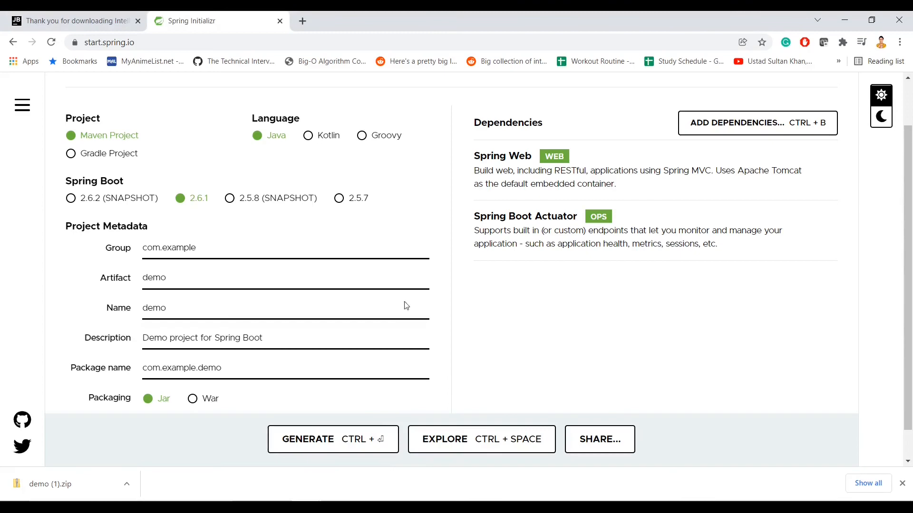
- Open a new Chrome tab and enter localhost:8090/log in the address bar
left_click(302, 21)
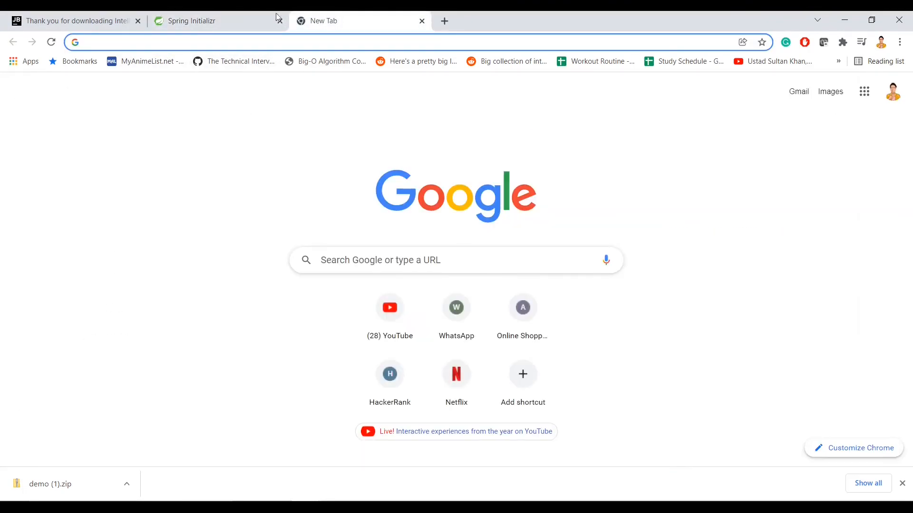
left_click(191, 20)
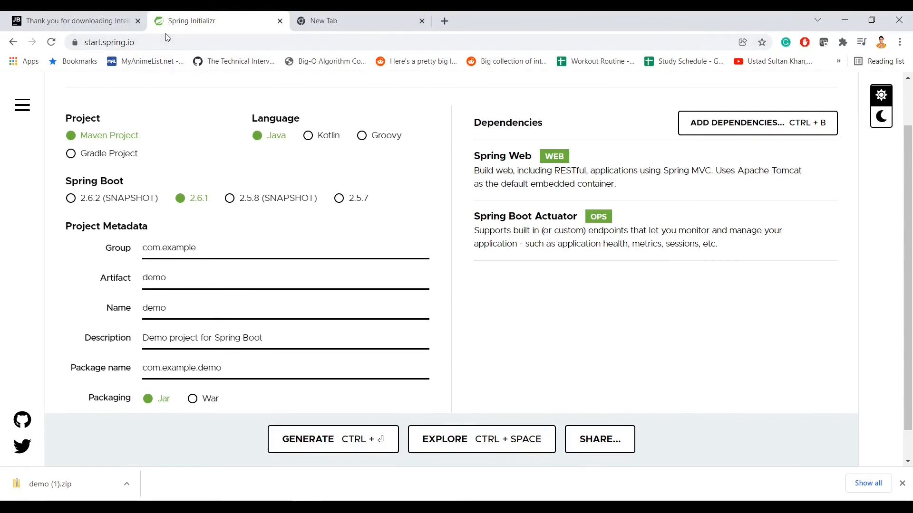
left_click(360, 21)
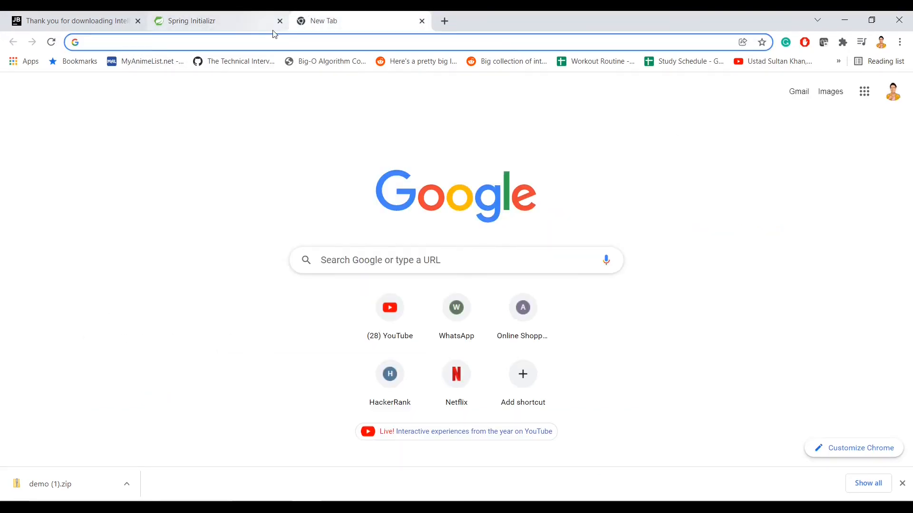
type("localhost:8090/log")
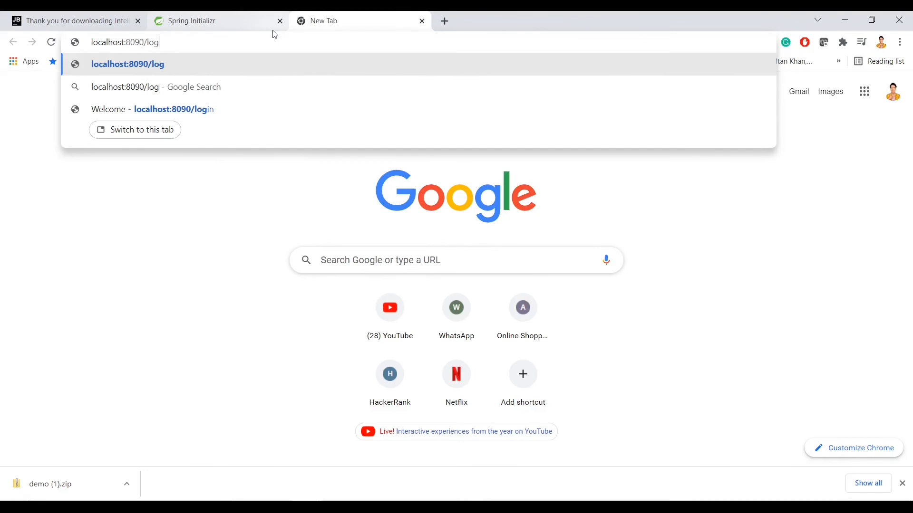
- Load localhost:8080 to confirm the Whitelabel Error Page, then return to Spring Initializr
key("Backspace")
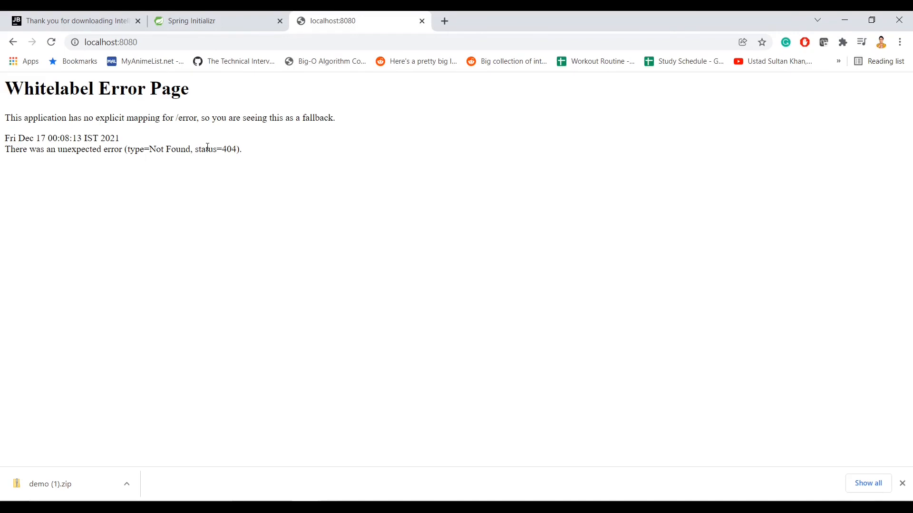
mouse_move(269, 164)
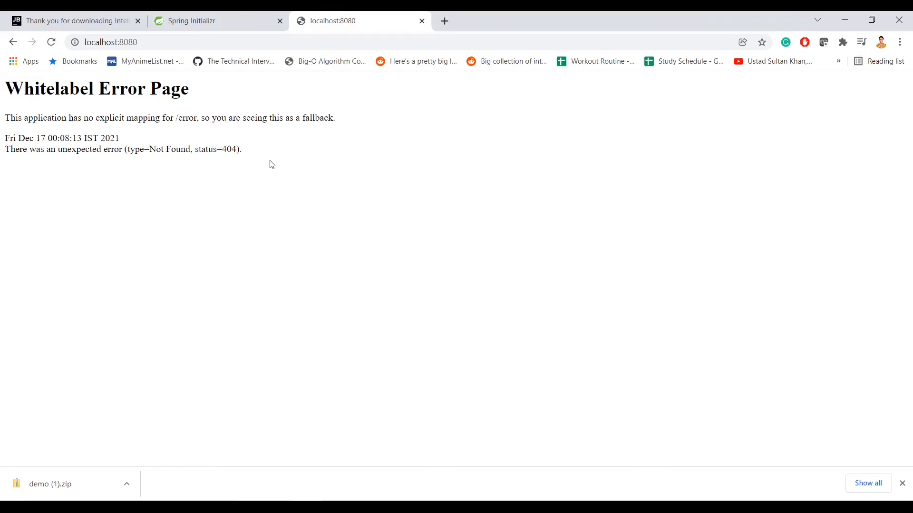
left_click(192, 21)
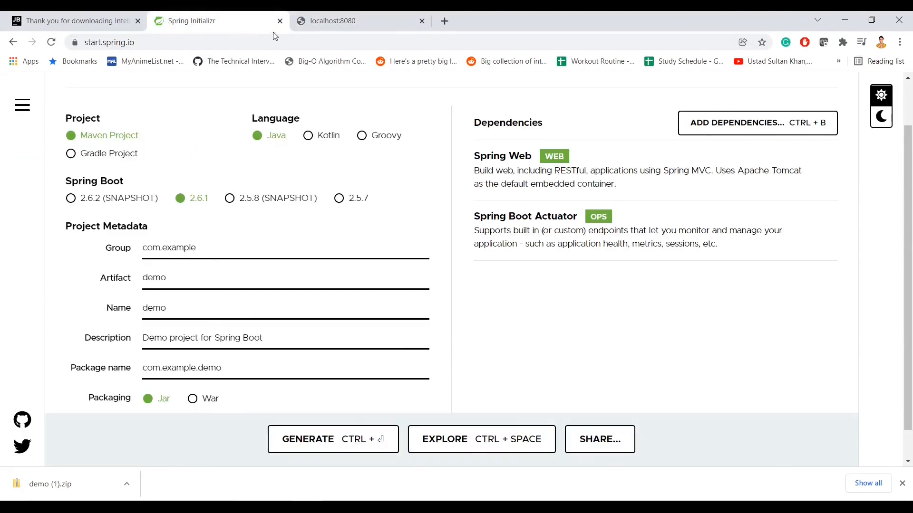